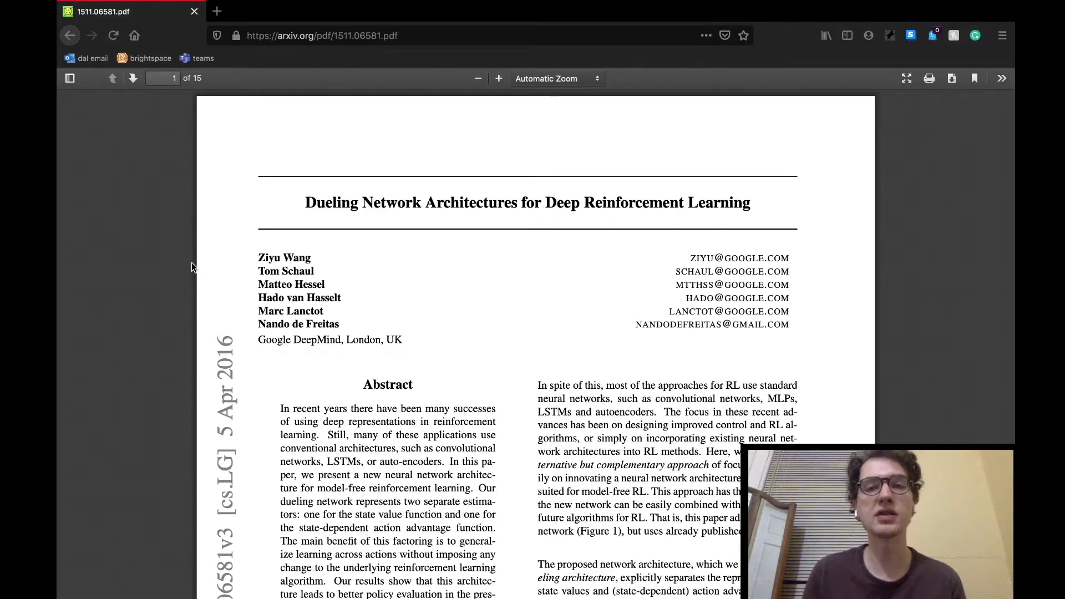
pyautogui.moveTo(235, 297)
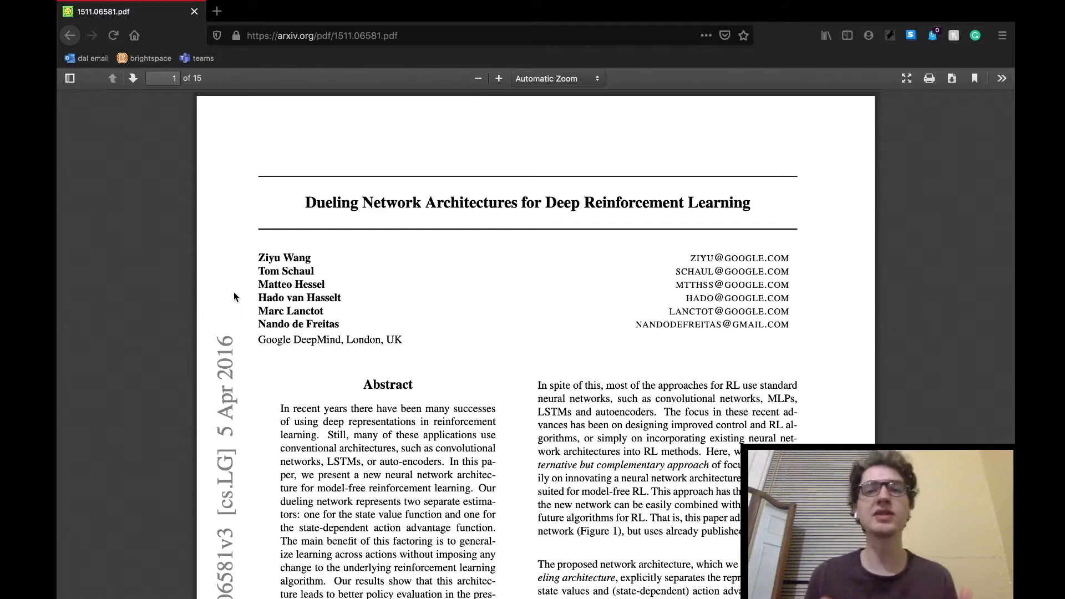
pyautogui.scroll(-3)
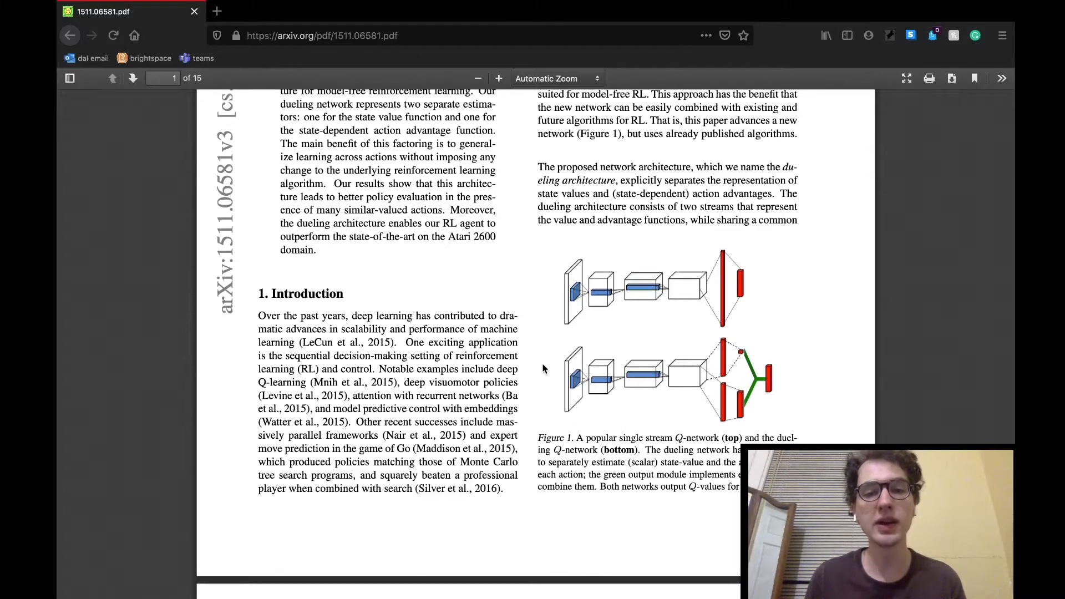
pyautogui.moveTo(830, 383)
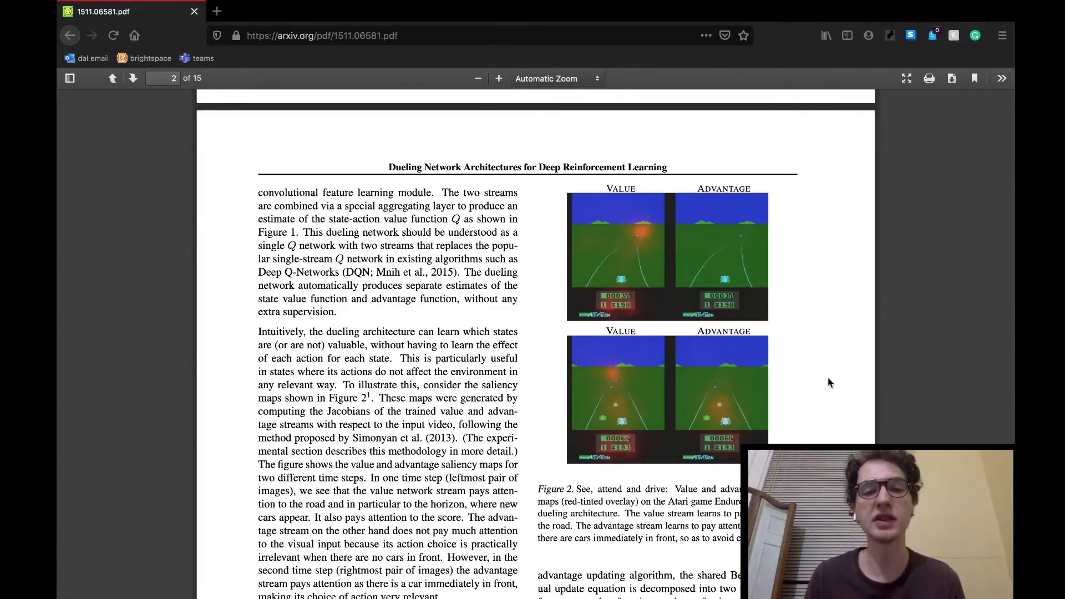
pyautogui.scroll(-3)
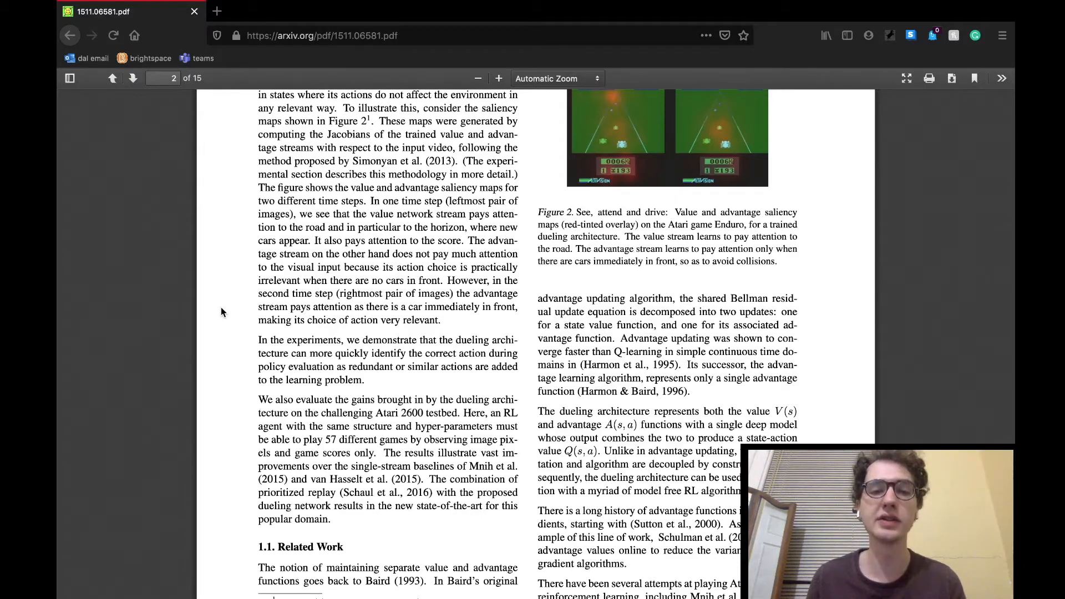
pyautogui.scroll(-3)
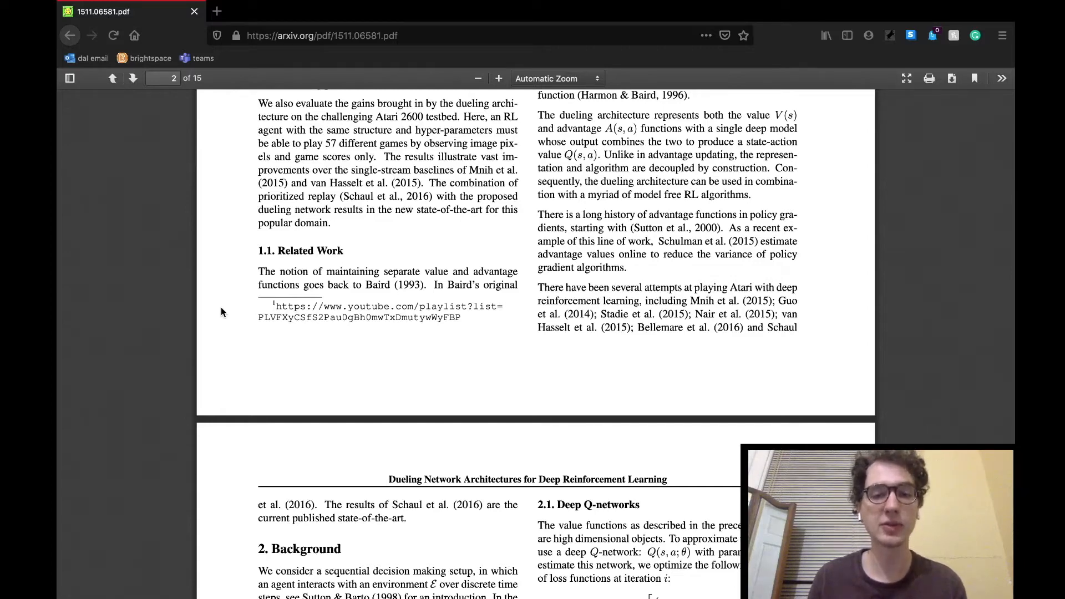
pyautogui.scroll(-3)
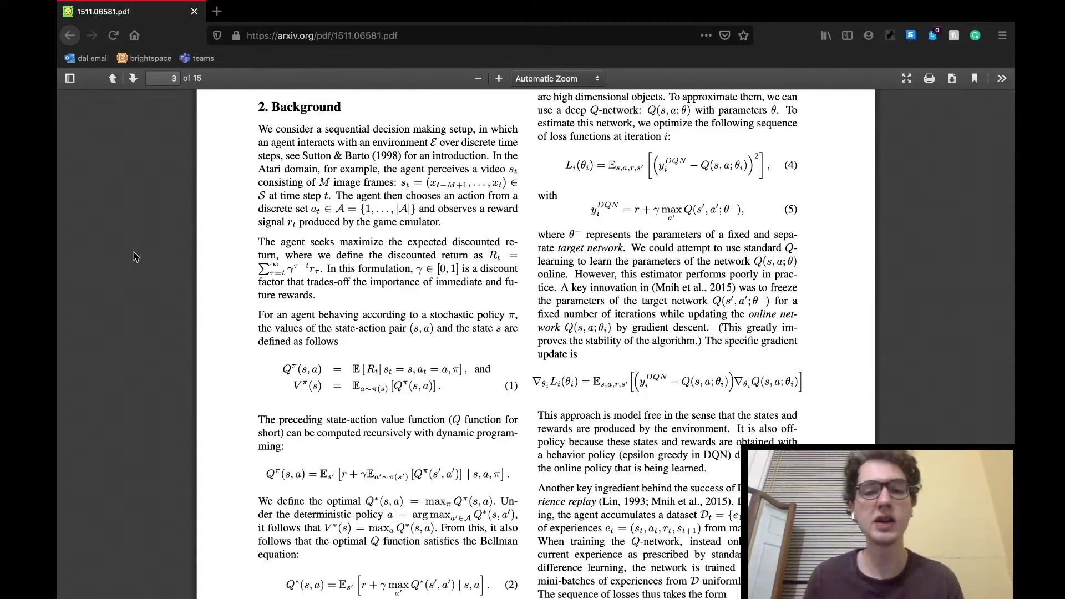
pyautogui.scroll(-3)
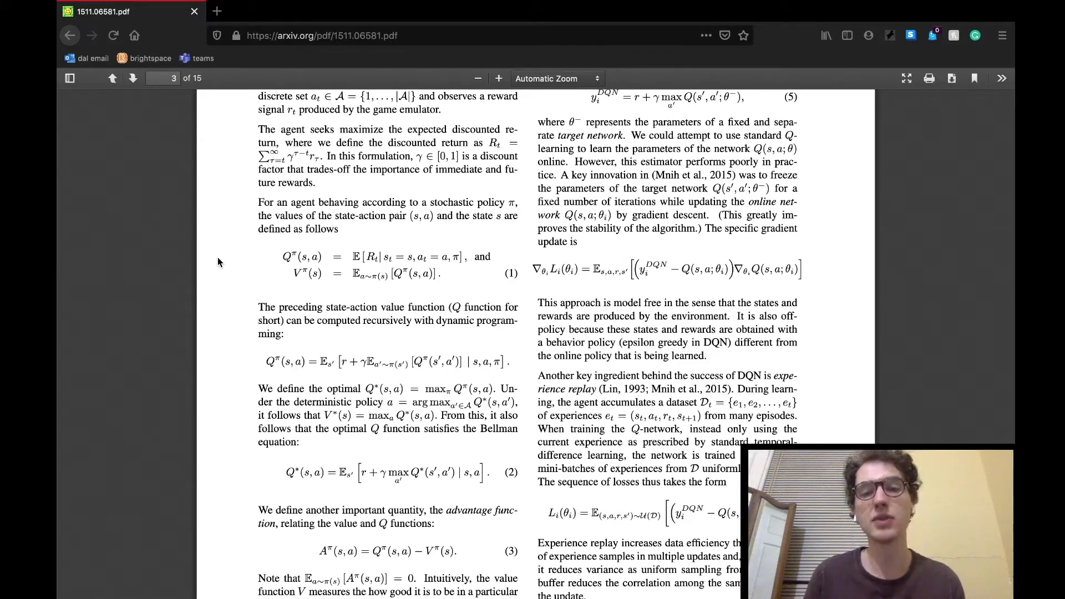
pyautogui.scroll(-3)
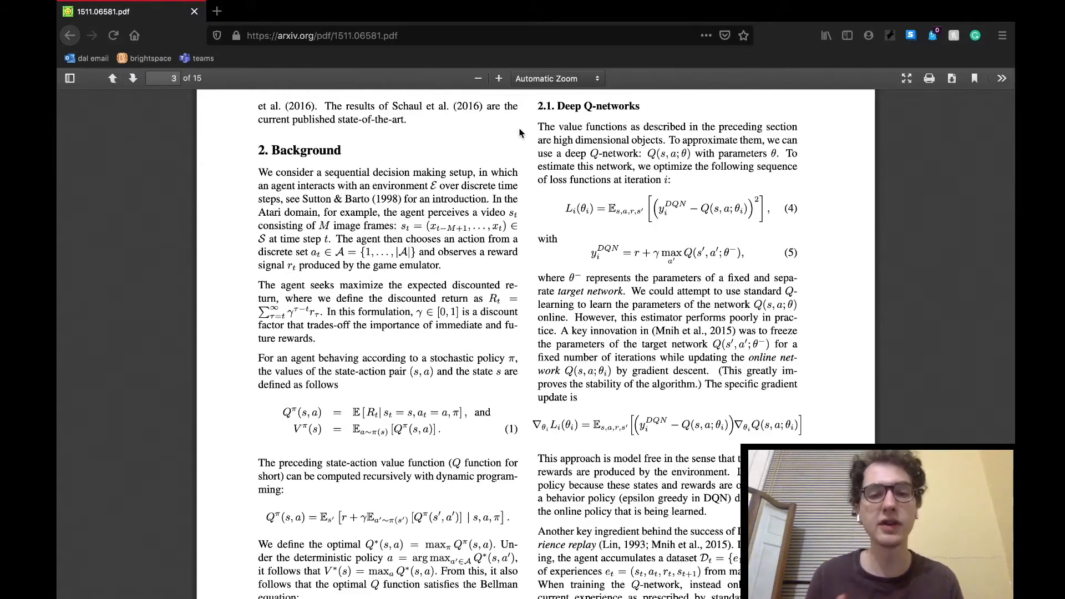
pyautogui.scroll(-3)
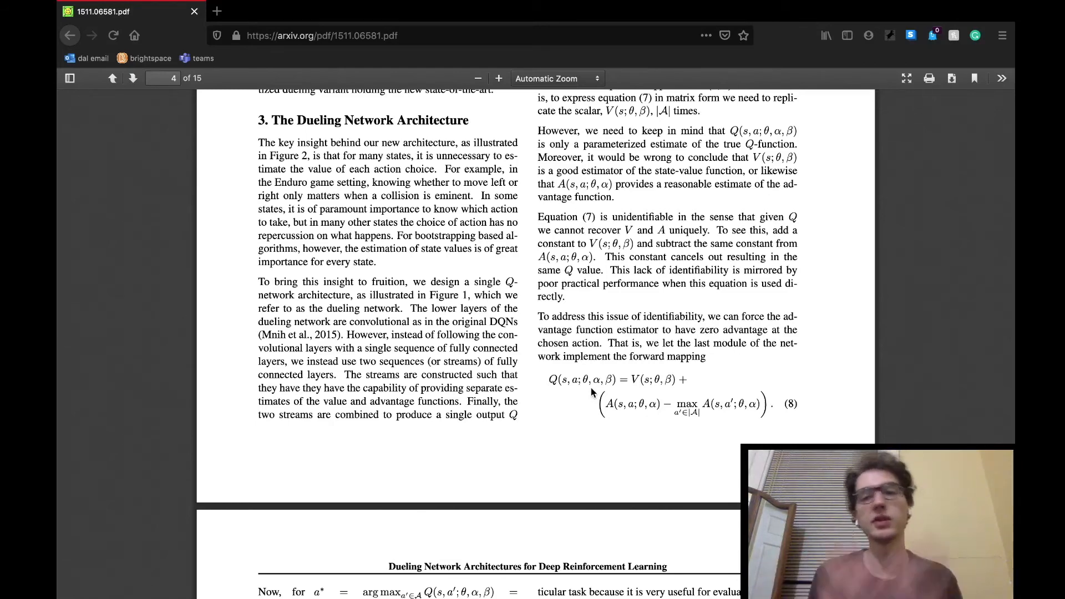
pyautogui.scroll(-3)
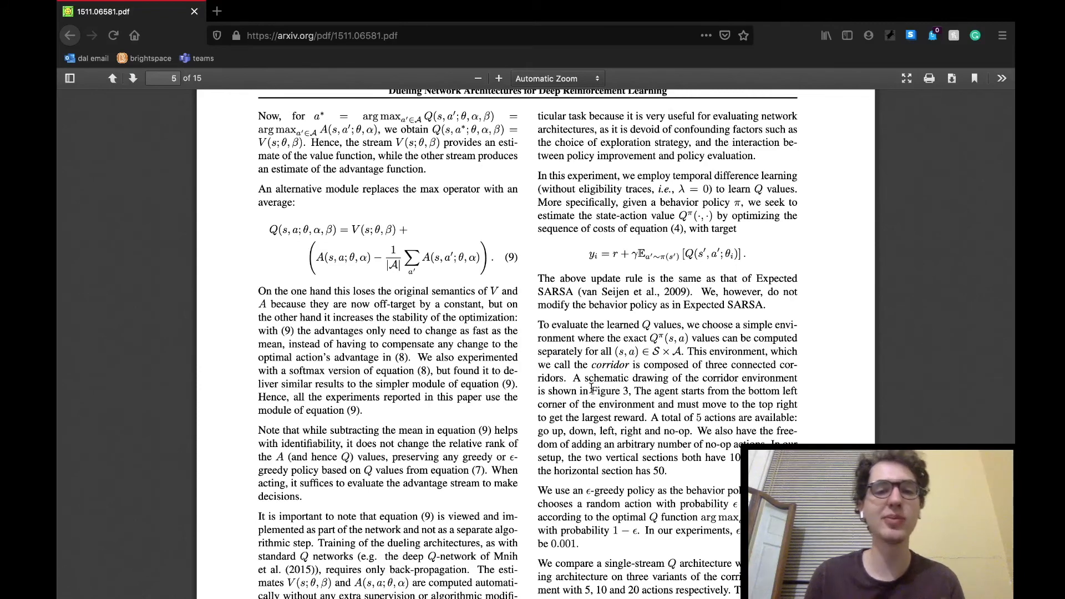